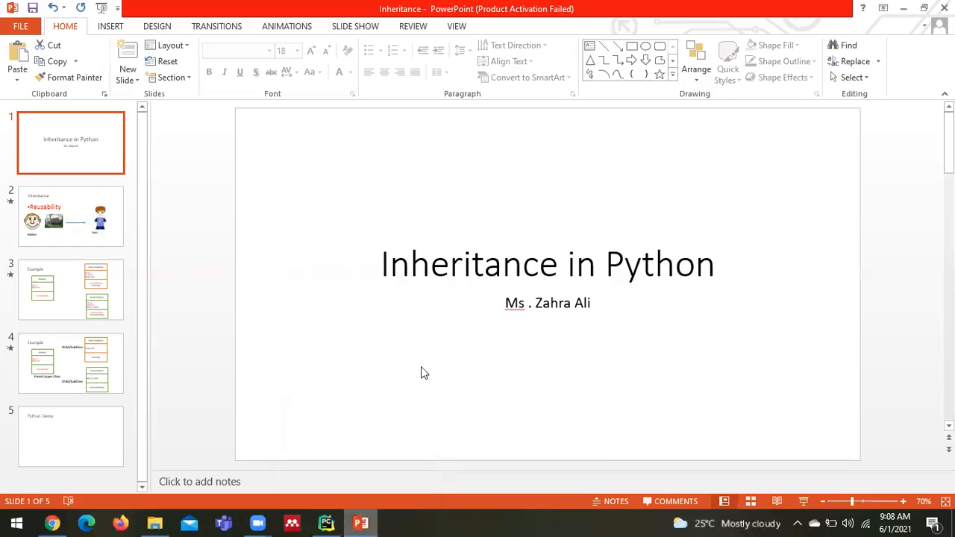
pyautogui.moveTo(490, 248)
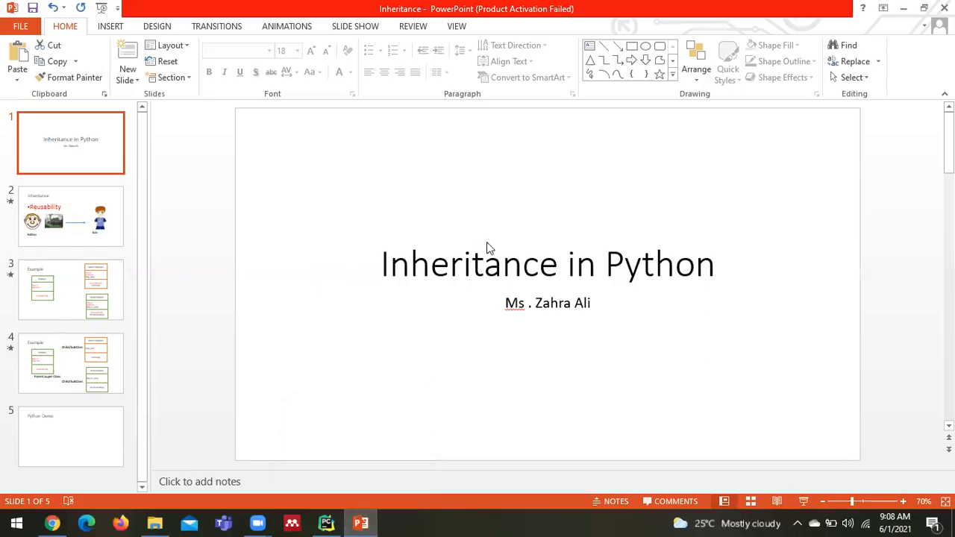
# Step: Bring up the context menu for the first slide thumbnail
pyautogui.rightClick(72, 143)
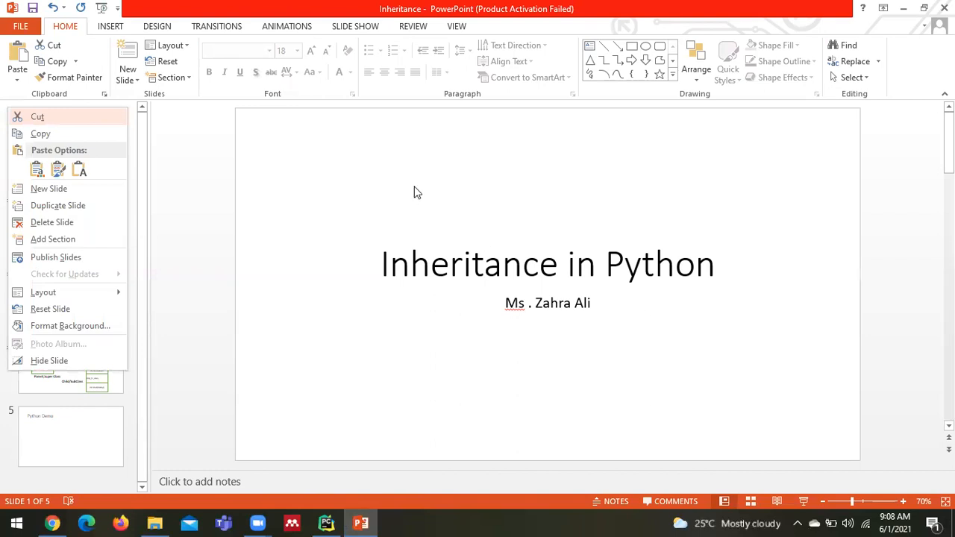
# Step: Switch to the SLIDE SHOW ribbon and its setup options
pyautogui.click(355, 27)
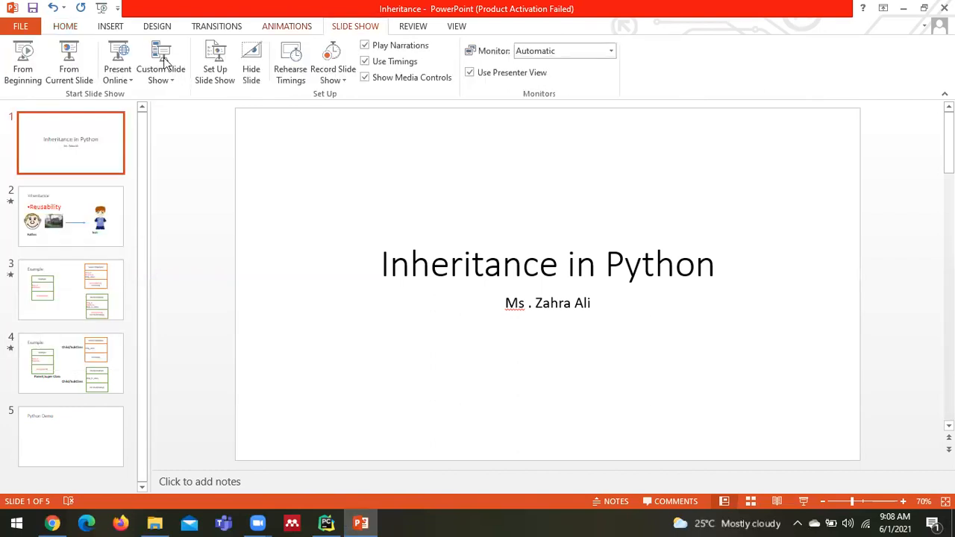
pyautogui.click(22, 59)
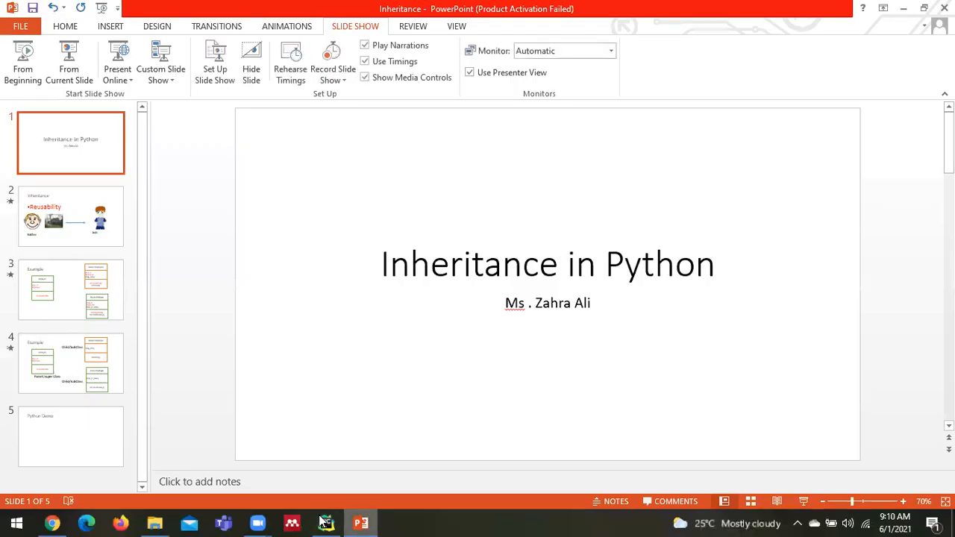
# Step: Switch to the PyCharm project and write 'class employee:' in oj.py
pyautogui.click(326, 522)
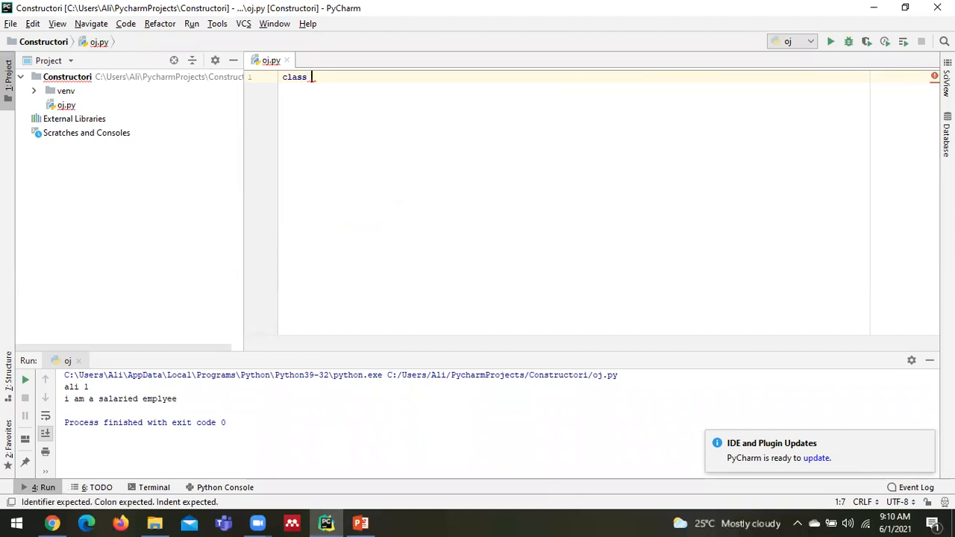
pyautogui.write('employye')
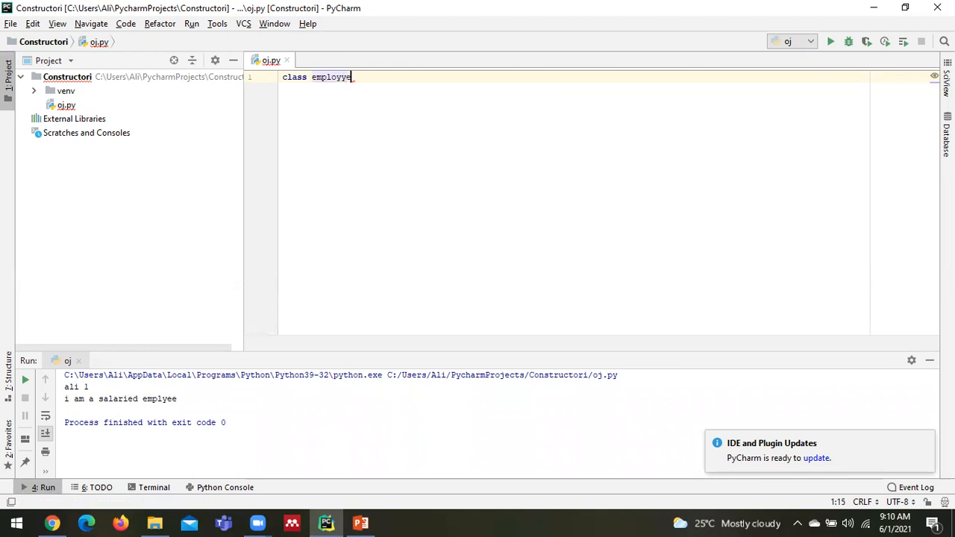
pyautogui.write('()')
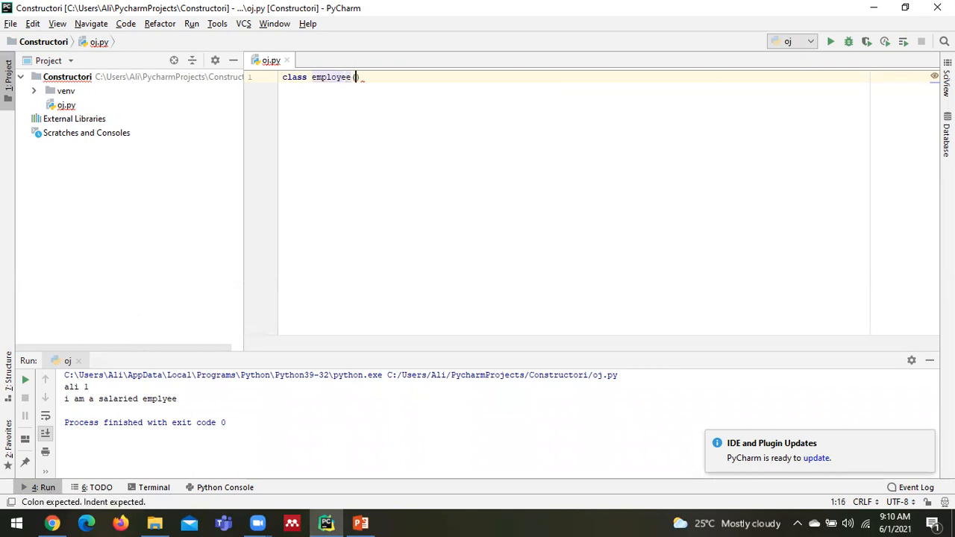
pyautogui.press('BackSpace')
pyautogui.write('de')
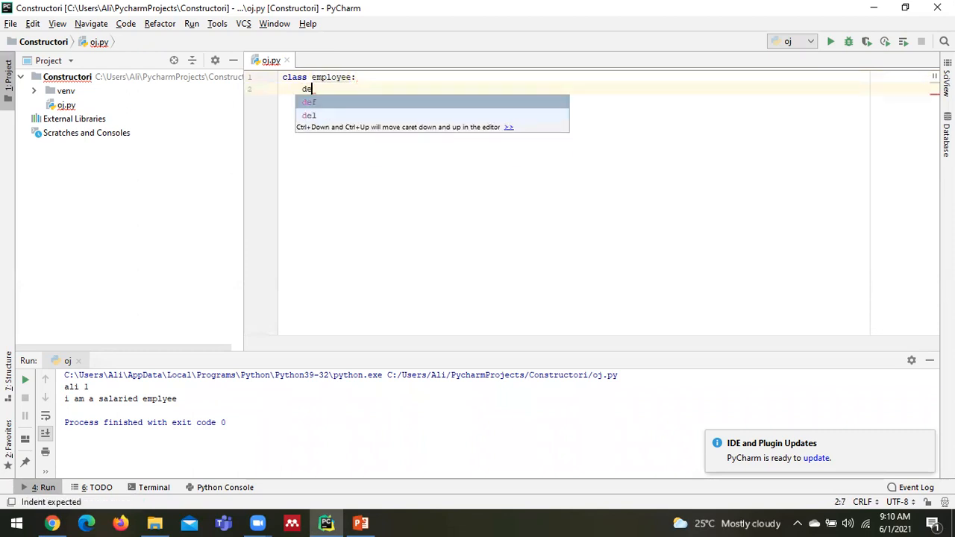
# Step: Add the method header 'def empdetail(self,ename,eid):' inside the class
pyautogui.write('f en')
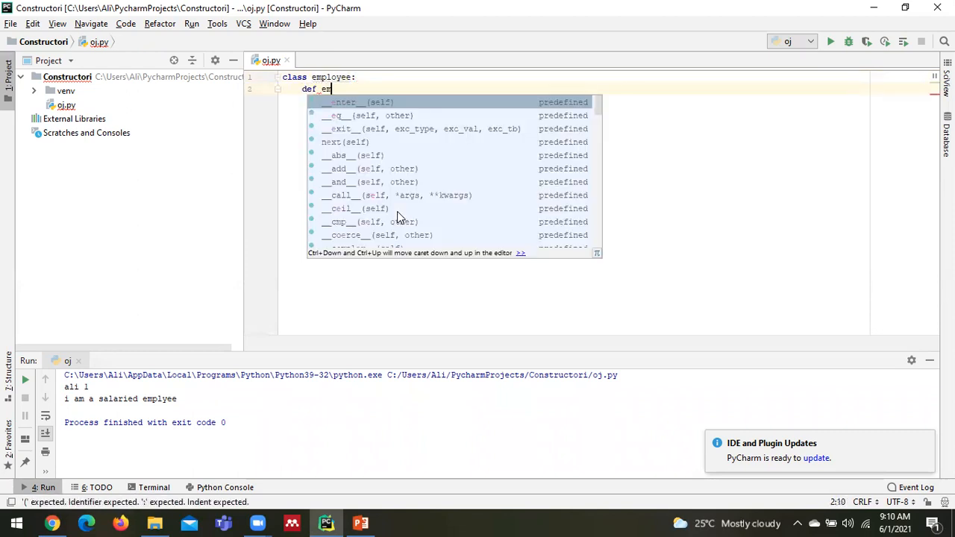
pyautogui.write('pdetail')
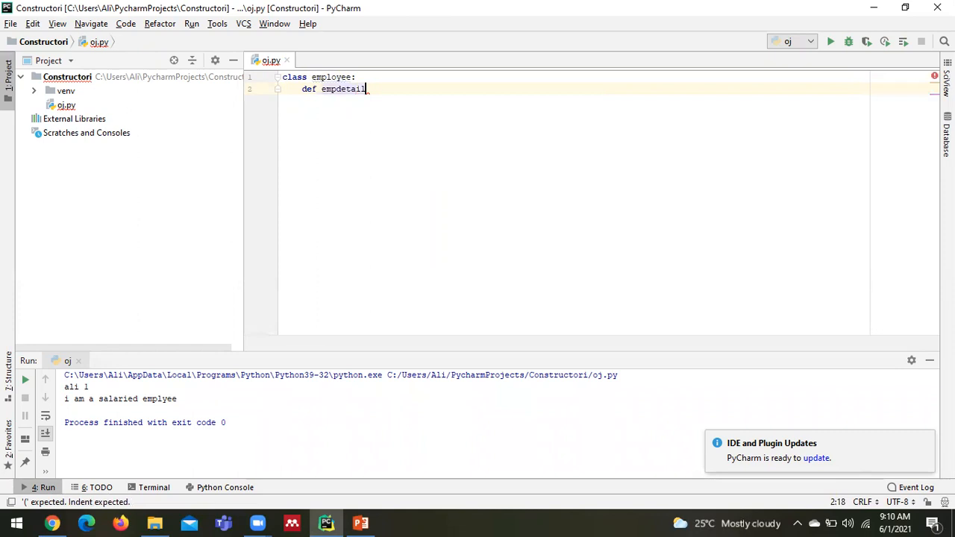
pyautogui.write('(self,e):')
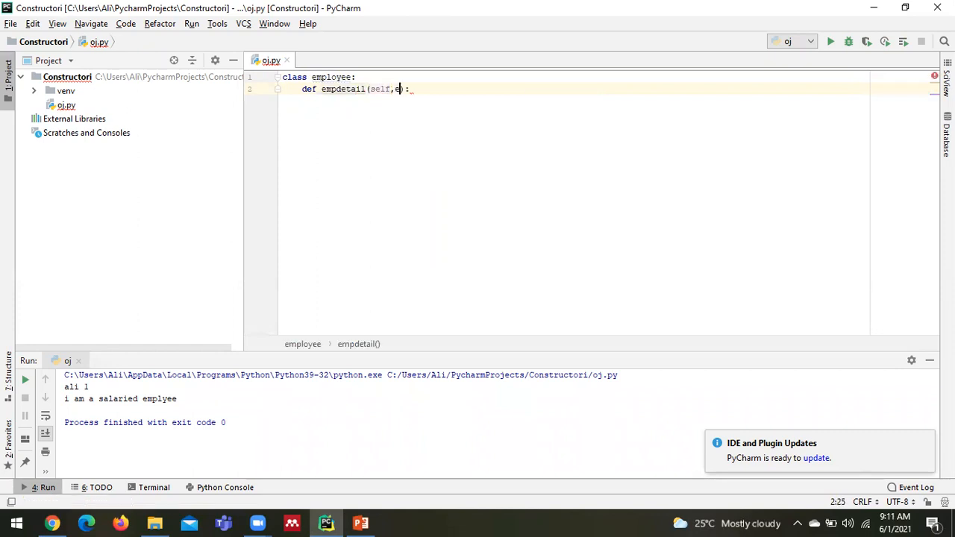
pyautogui.write('name,eid')
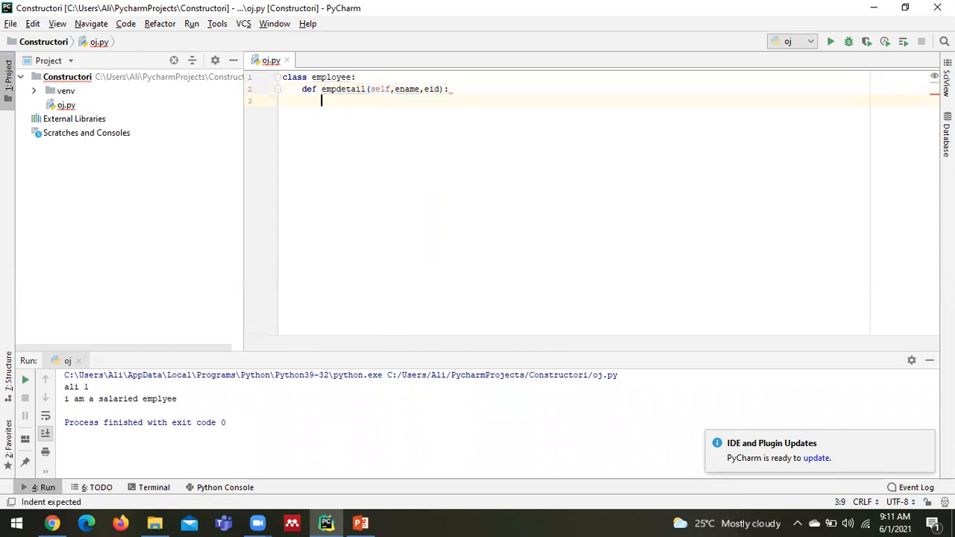
# Step: Store the values with 'self.ename=ename' and 'self.eid=eid' inside empdetail
pyautogui.write('self')
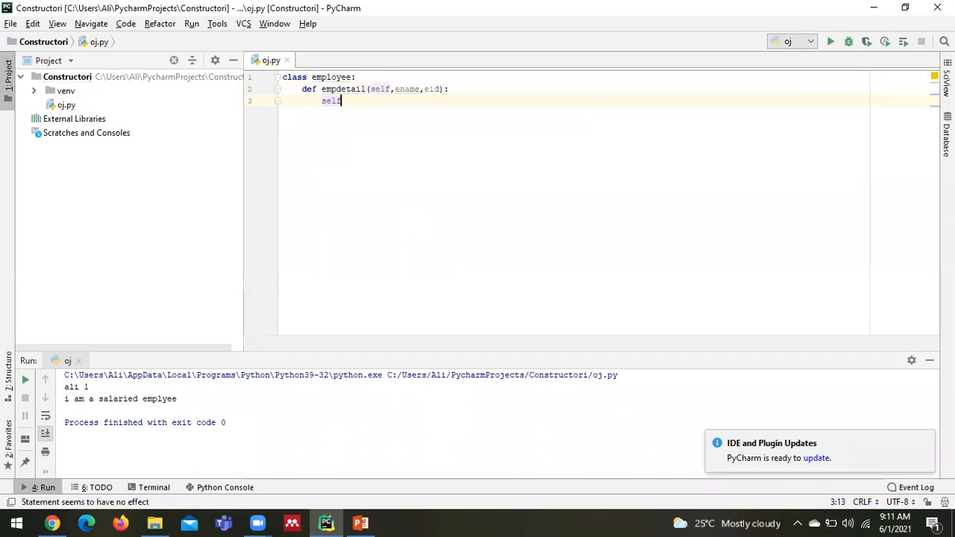
pyautogui.write('.ename')
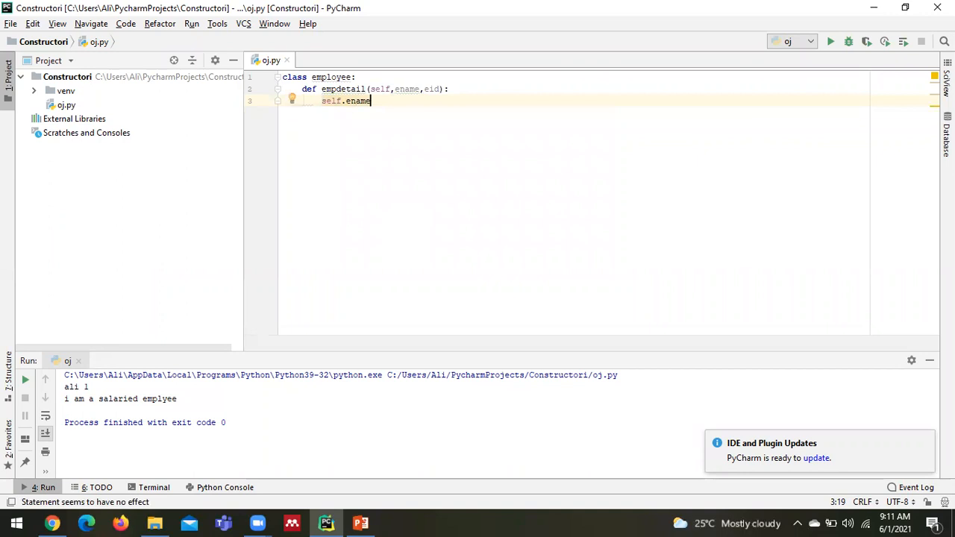
pyautogui.write('=ename')
pyautogui.write('self')
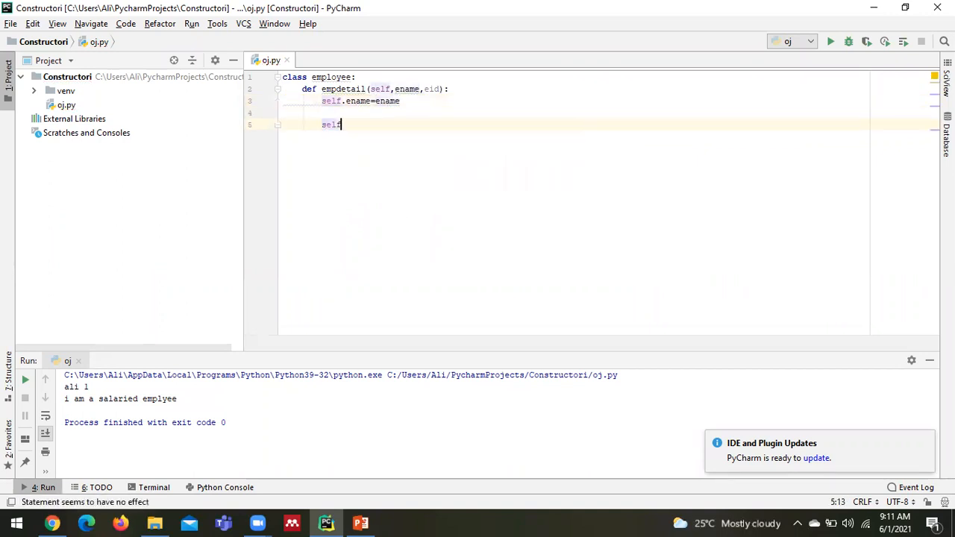
pyautogui.write('.e')
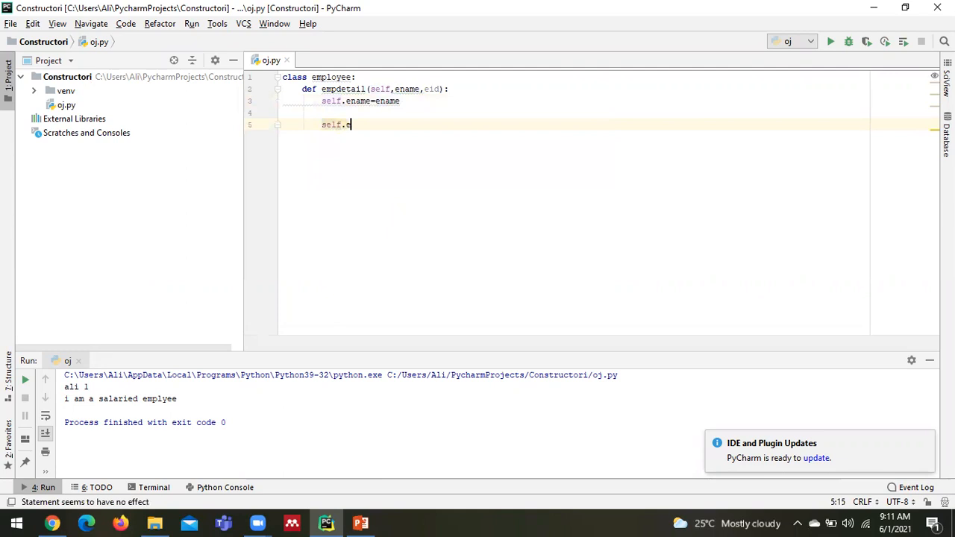
pyautogui.write('id=eid')
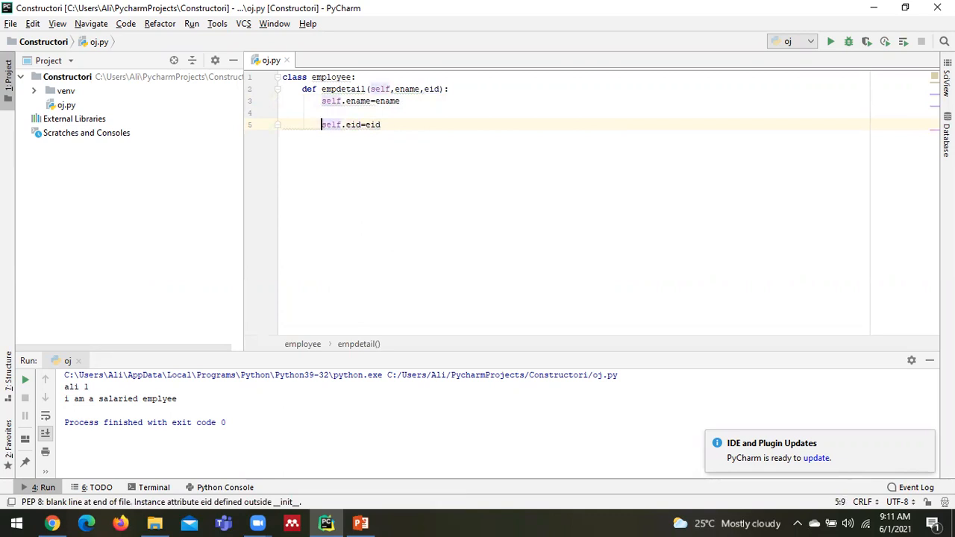
pyautogui.press('BackSpace')
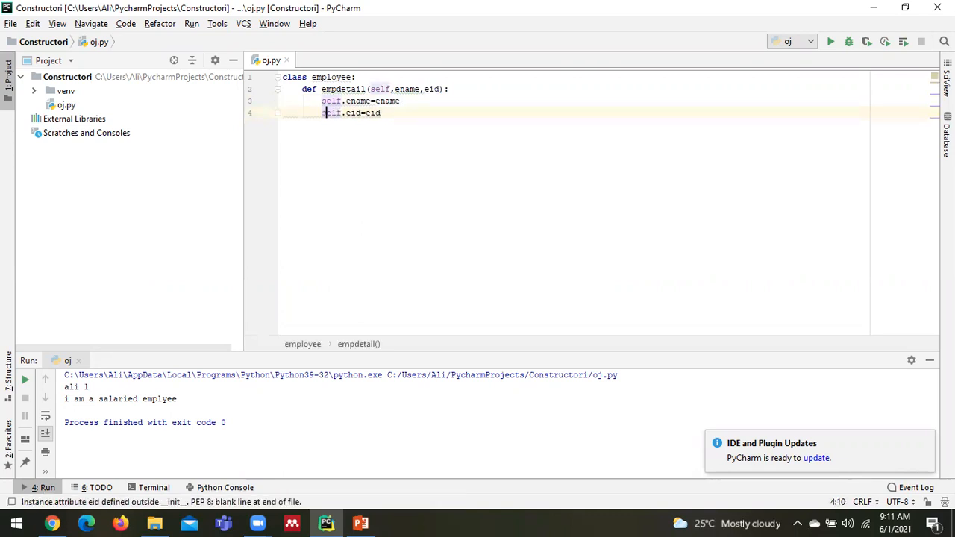
pyautogui.press('Enter')
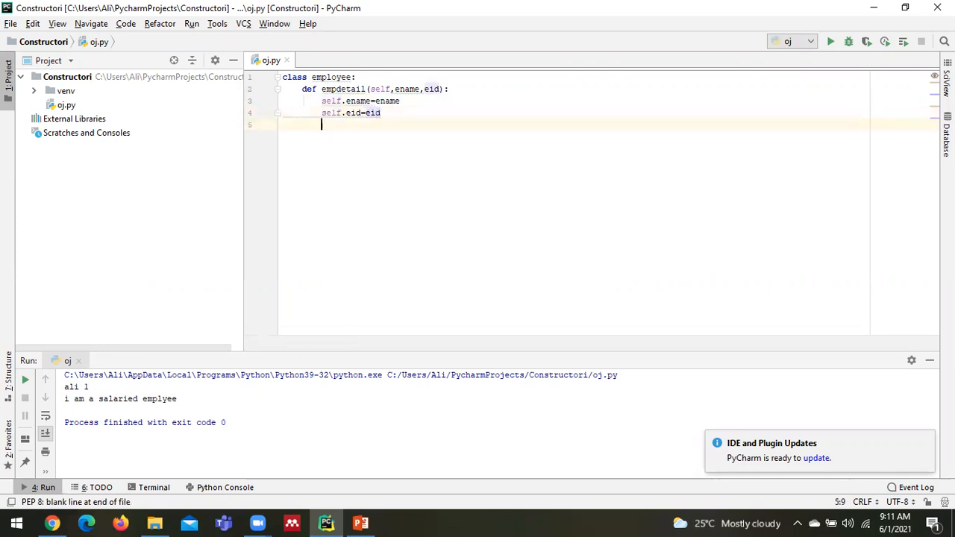
# Step: End empdetail with 'print(self.ename,self.eid)' and start the next class line
pyautogui.write('print')
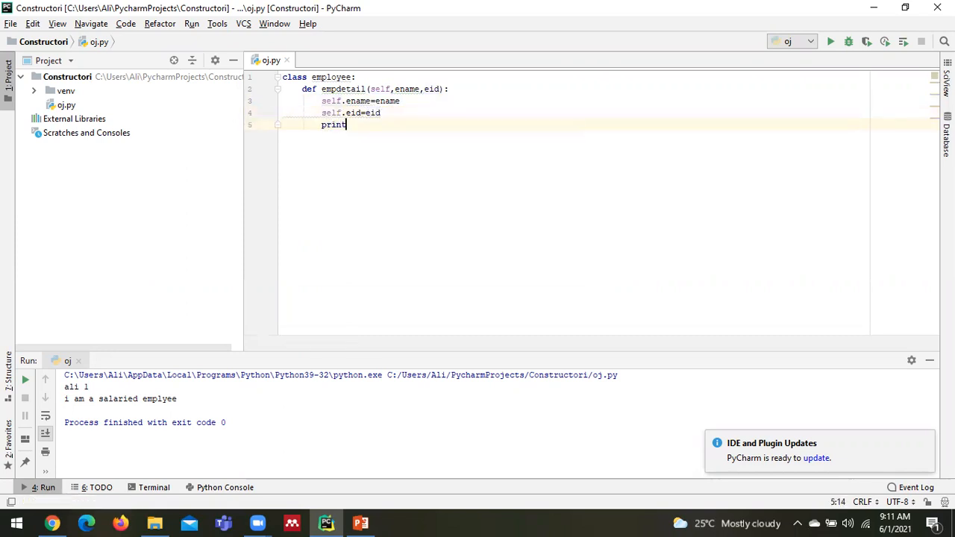
pyautogui.write('(self')
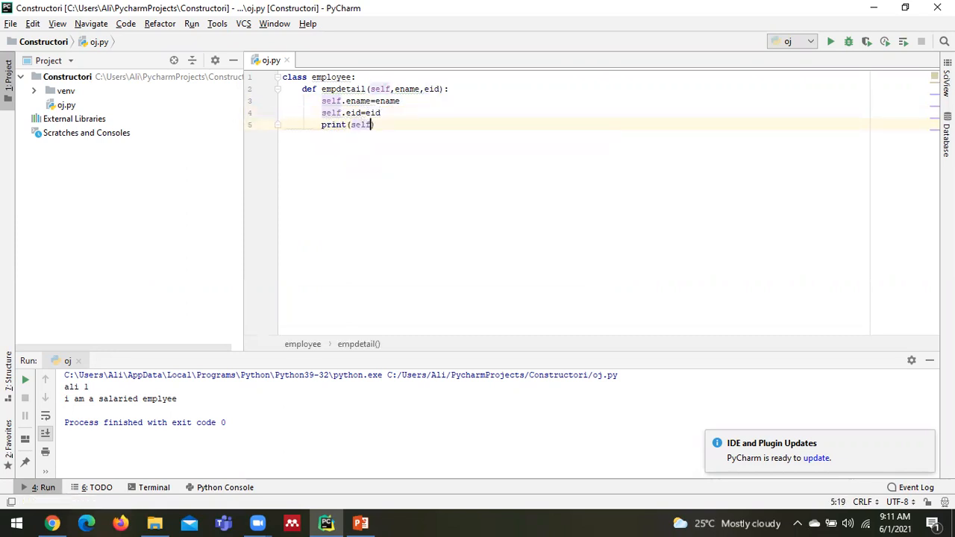
pyautogui.write('.ename')
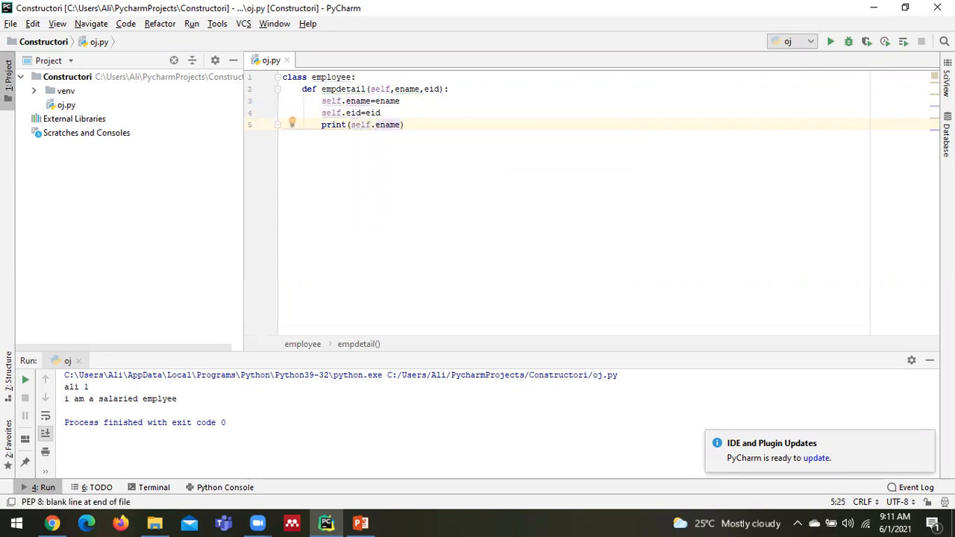
pyautogui.write(',self')
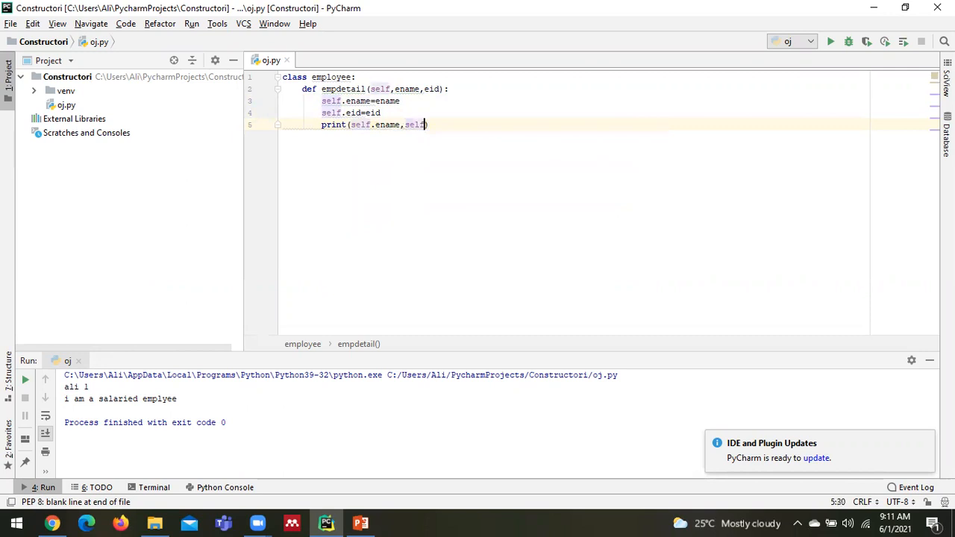
pyautogui.write('.eid')
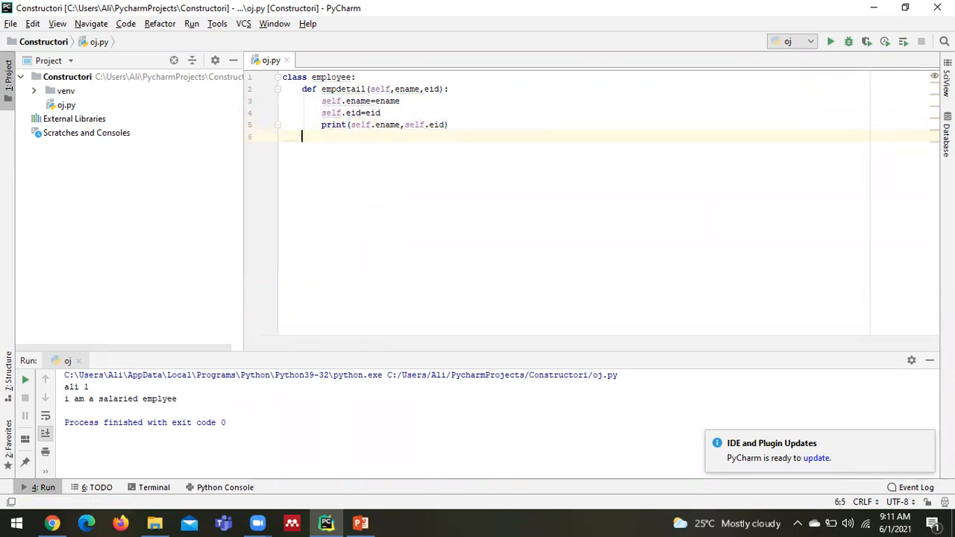
pyautogui.write('e')
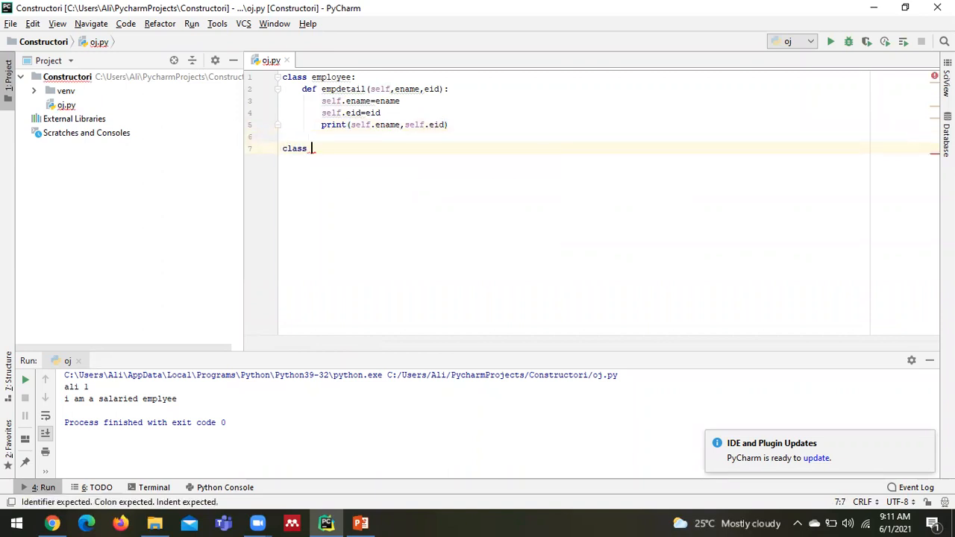
# Step: Declare 'class salariedemplyee(employee):' with employee picked as the parent
pyautogui.write('salariedemplyee(')
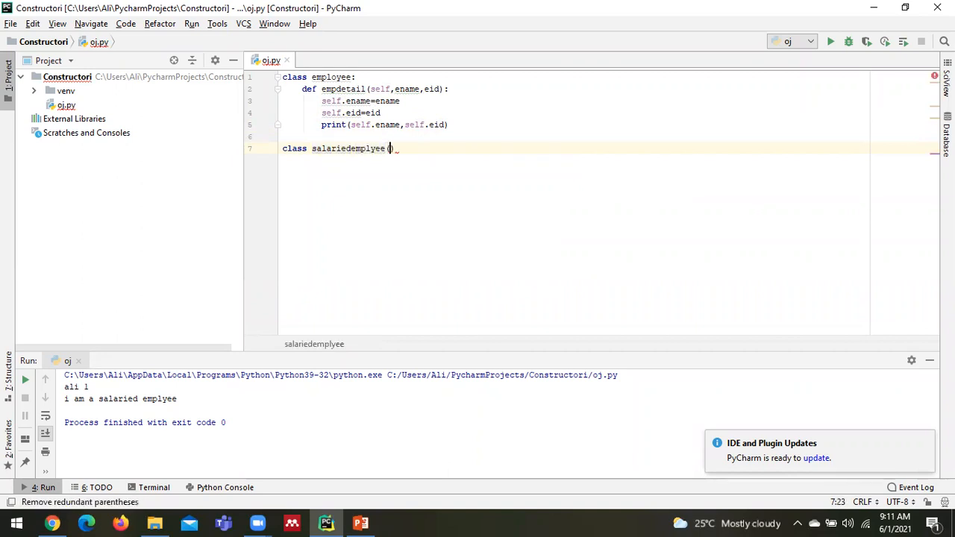
pyautogui.write('empl')
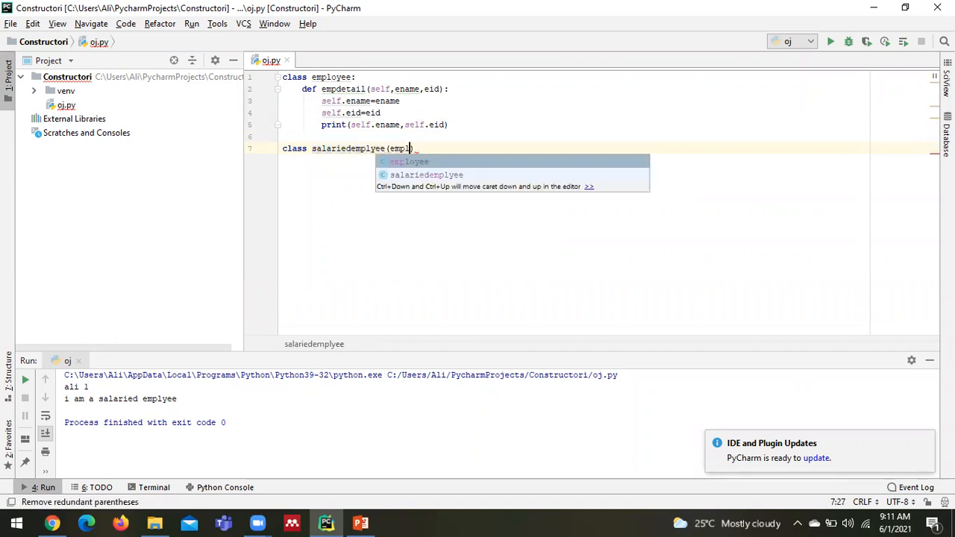
pyautogui.click(408, 161)
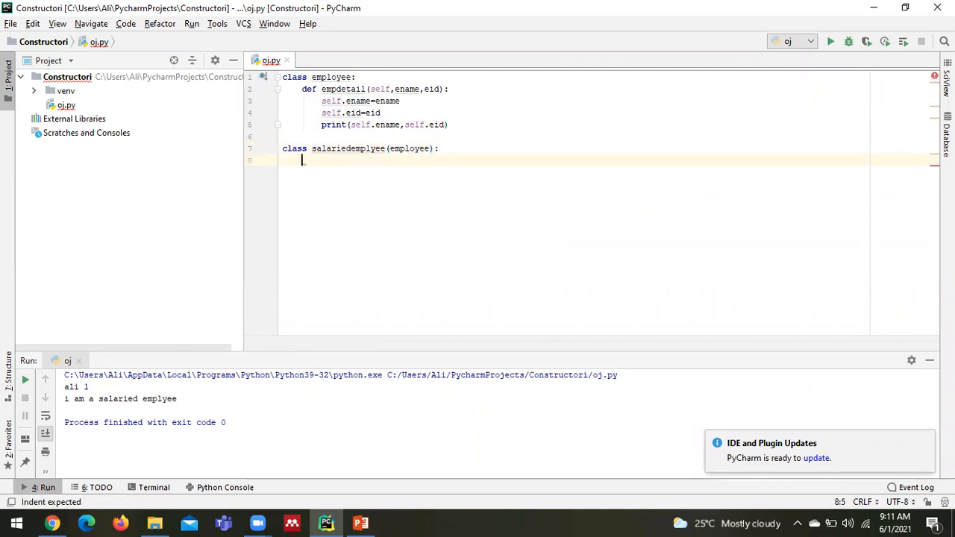
# Step: Add 'def salary(self):' that prints the "i am getting salary" message
pyautogui.write('def salary')
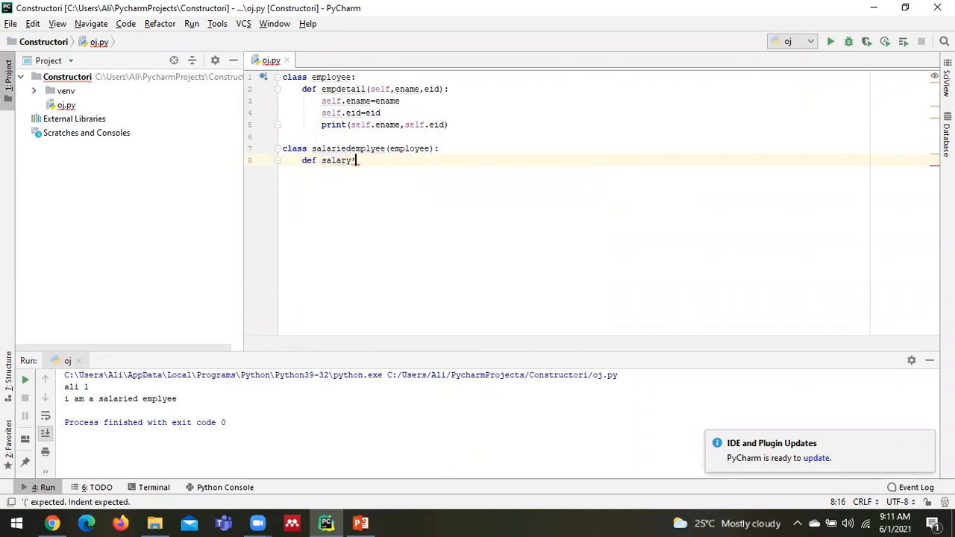
pyautogui.write('(self):')
pyautogui.write('print("')
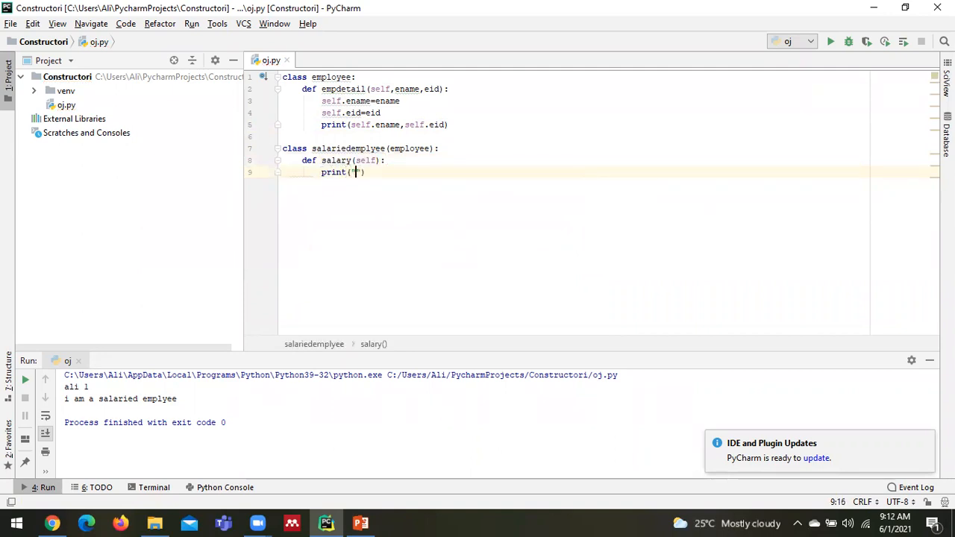
pyautogui.write('i amgetgting sla')
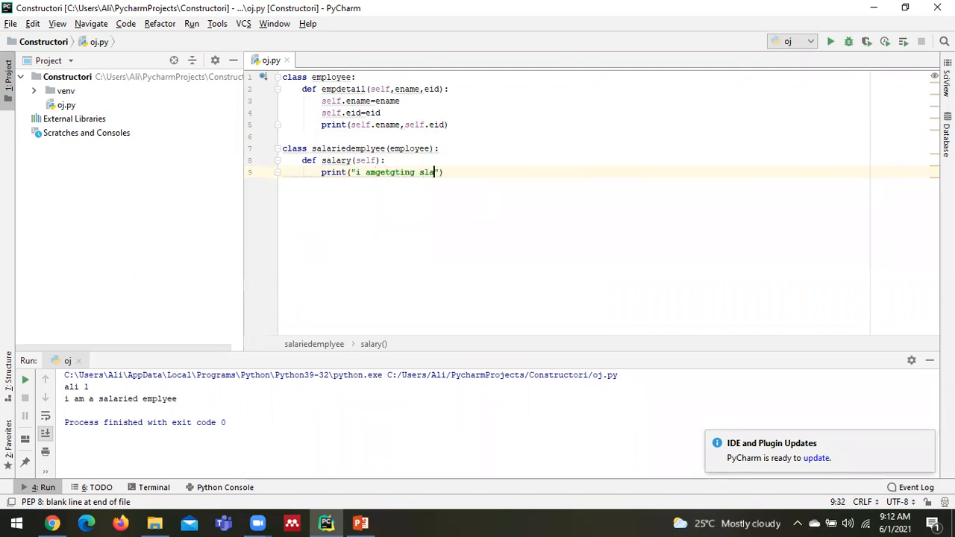
pyautogui.press('Enter')
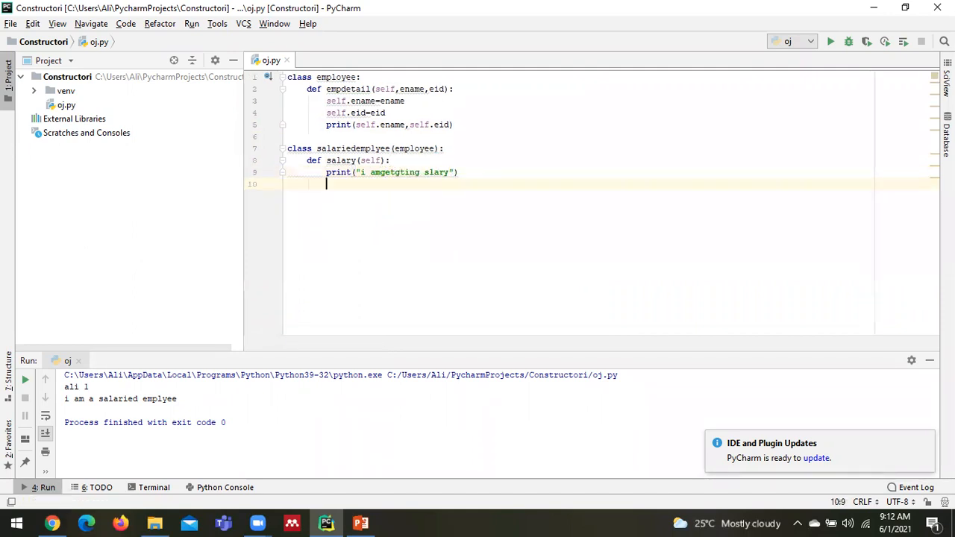
# Step: Create the object 'e1=salariedemplyee()' at top level
pyautogui.press('Enter')
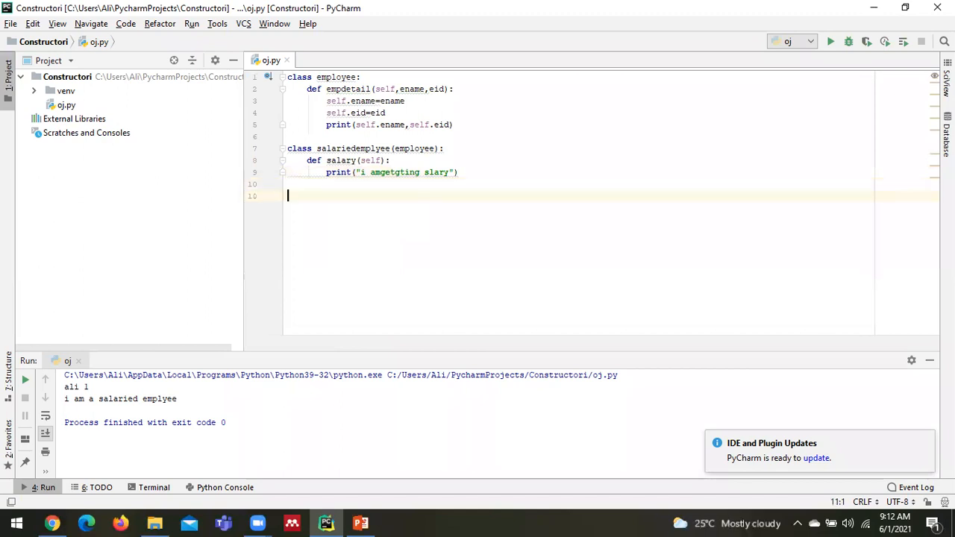
pyautogui.write('e1')
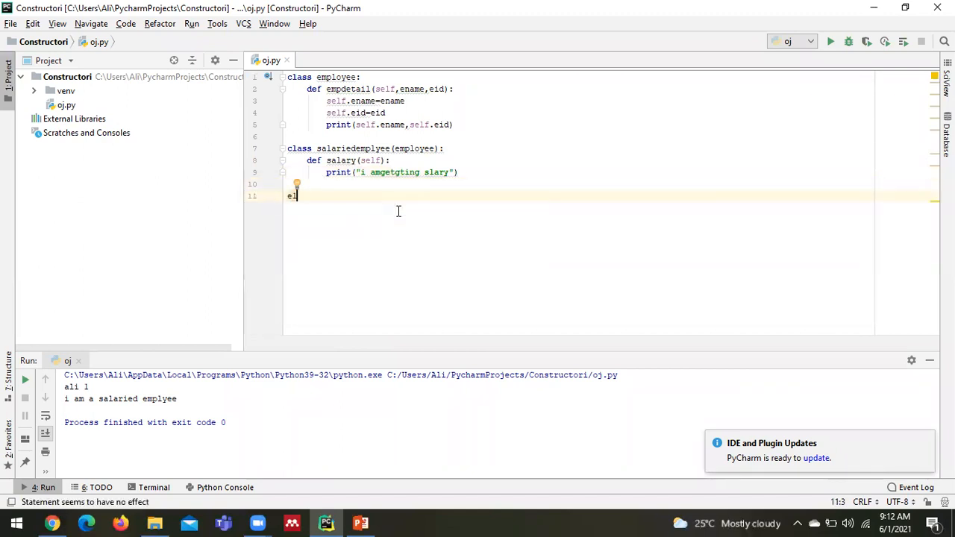
pyautogui.write('l')
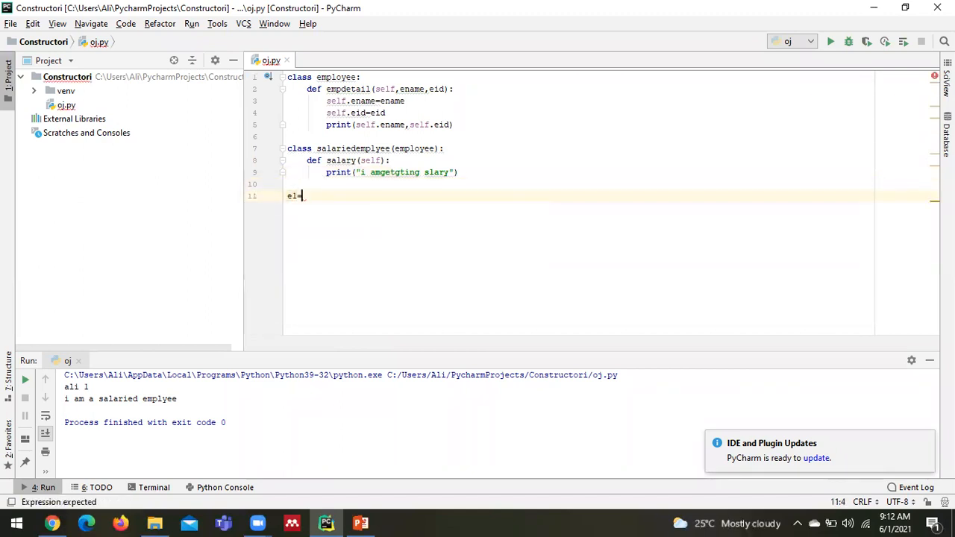
pyautogui.write('=salariedemplyee')
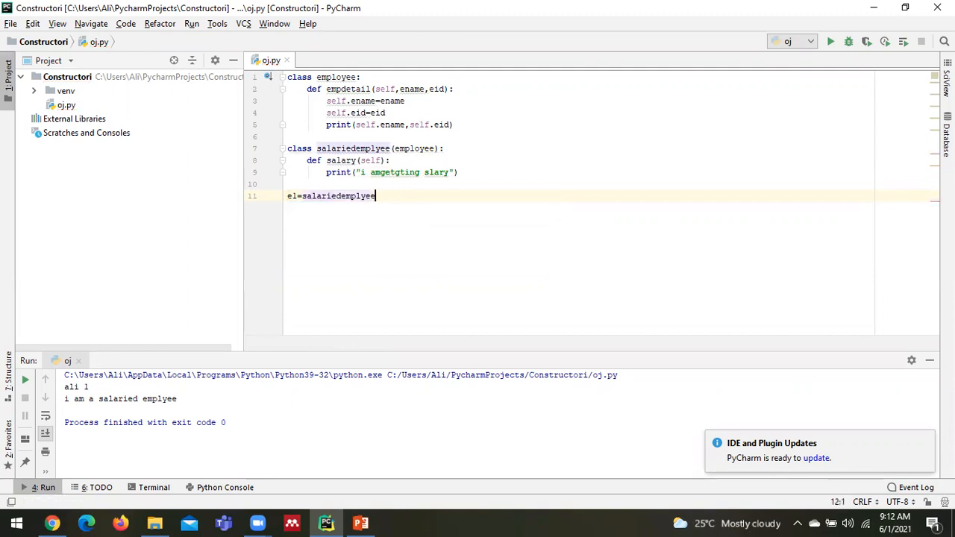
pyautogui.write('()')
pyautogui.write('e')
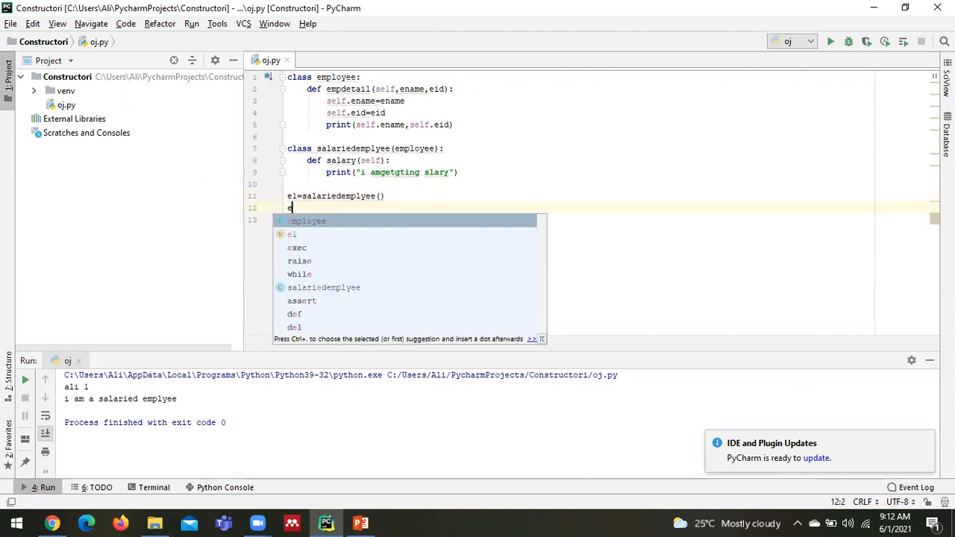
# Step: Call the inherited 'e1.empdetail("Ali",3)' and then 'e1.salary()'
pyautogui.write('.')
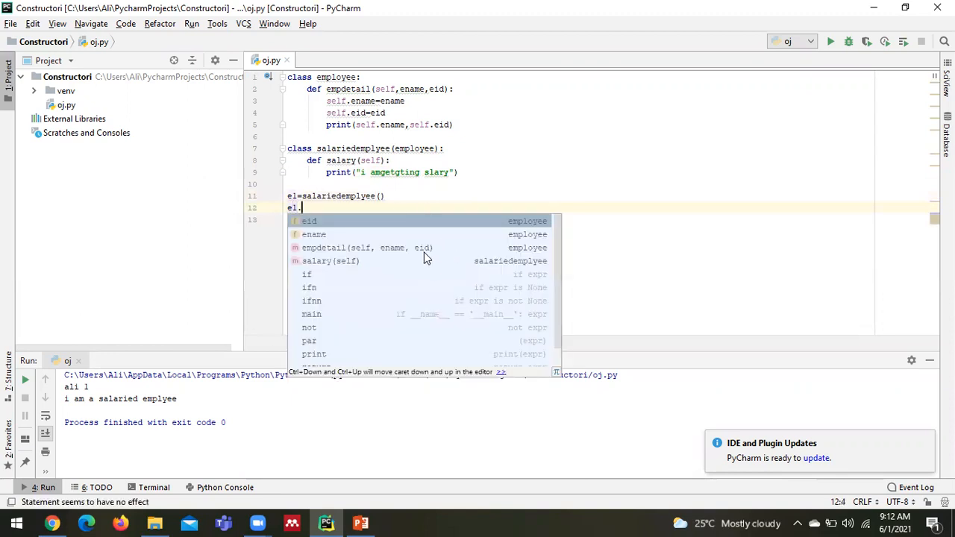
pyautogui.click(325, 248)
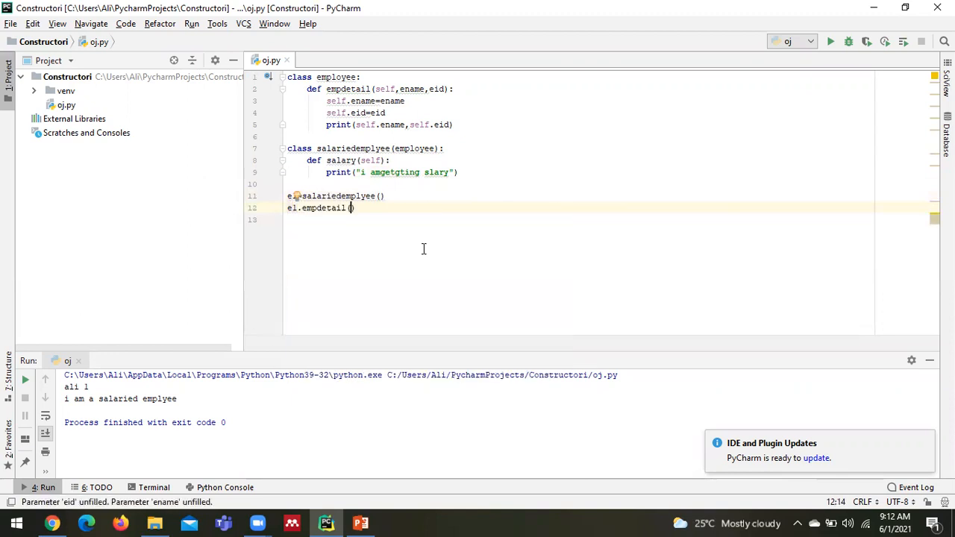
pyautogui.write('""')
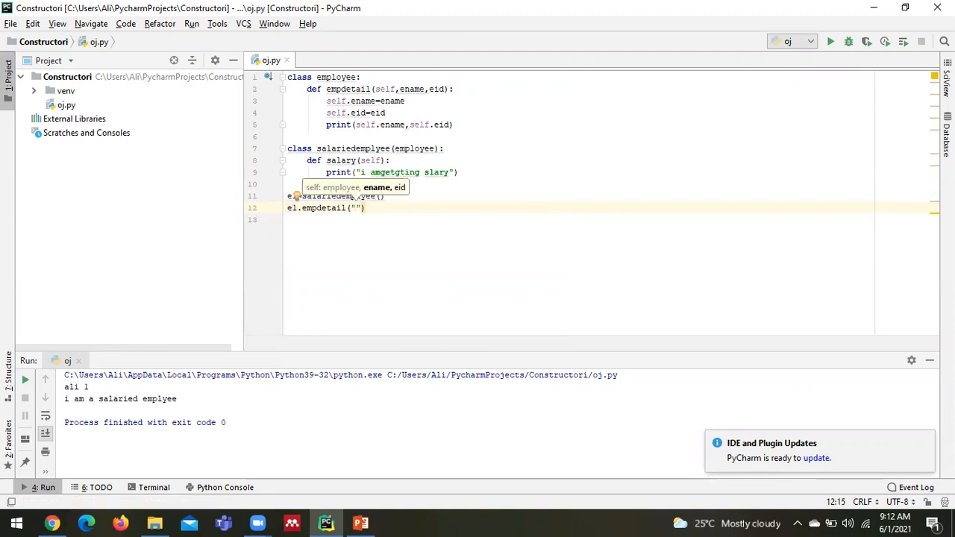
pyautogui.write('Ali')
pyautogui.click(611, 219)
pyautogui.write('3')
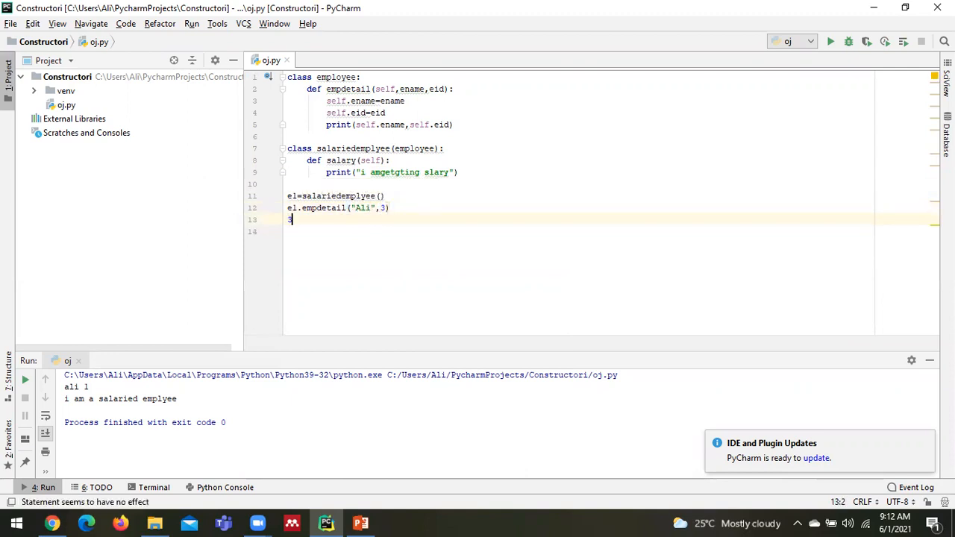
pyautogui.write('el')
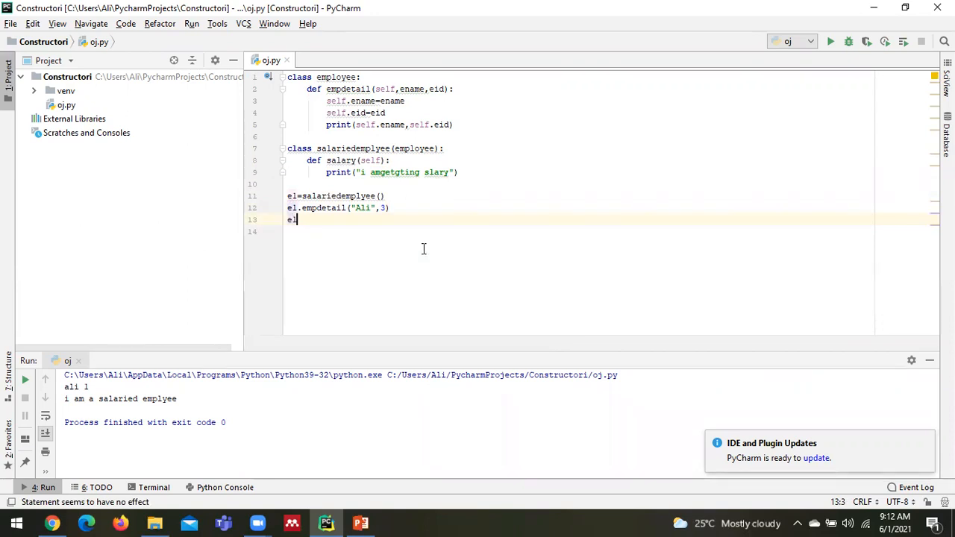
pyautogui.write('.salary()')
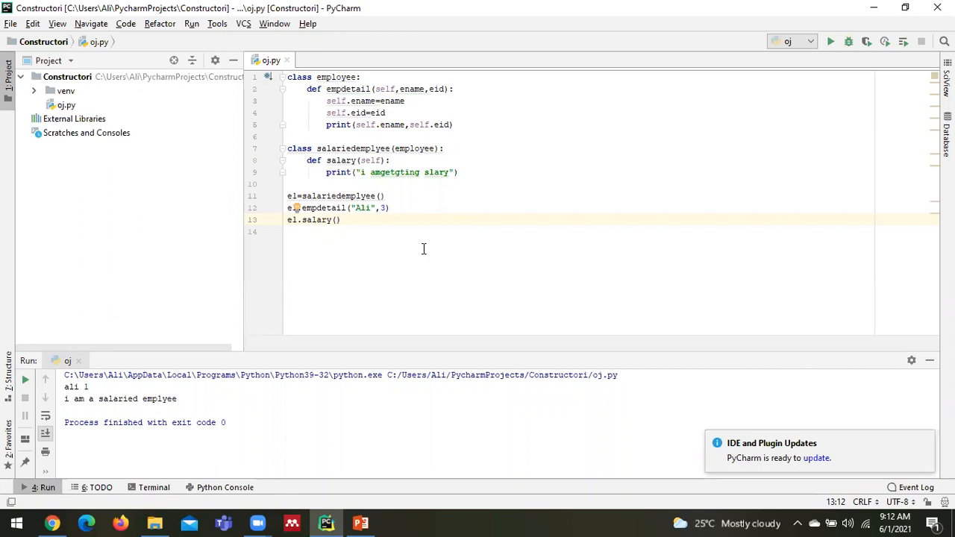
# Step: Run 'oj' to print "Ali 3" and the salary message
pyautogui.click(185, 24)
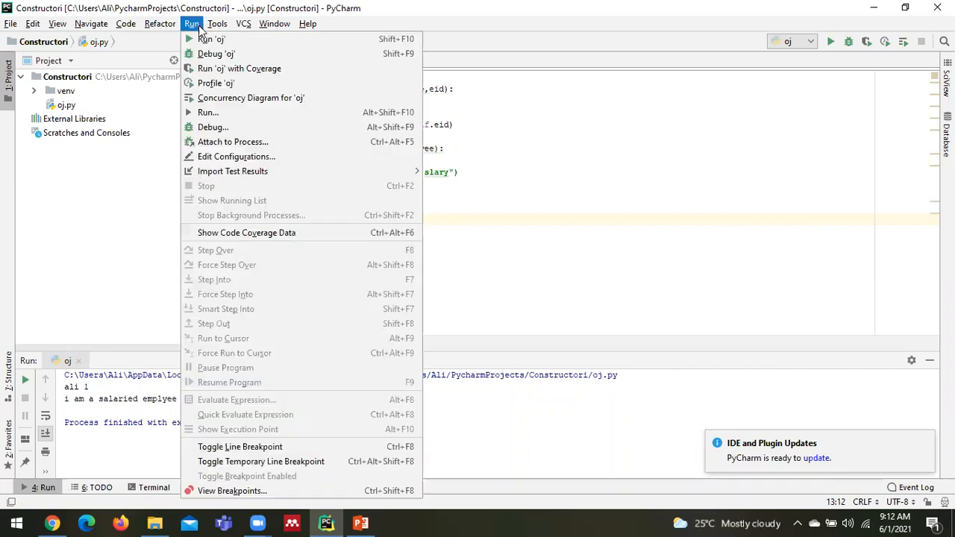
pyautogui.click(190, 24)
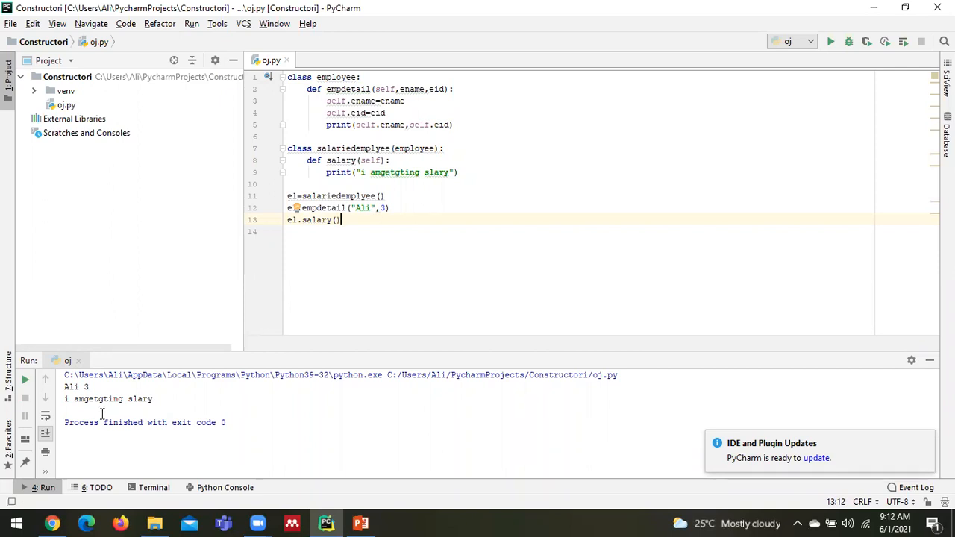
pyautogui.moveTo(381, 172)
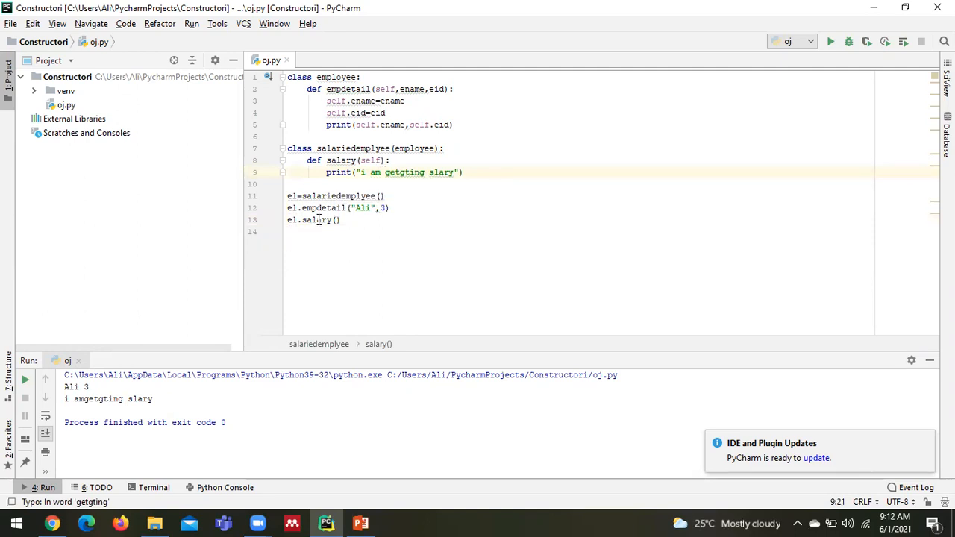
pyautogui.moveTo(301, 207)
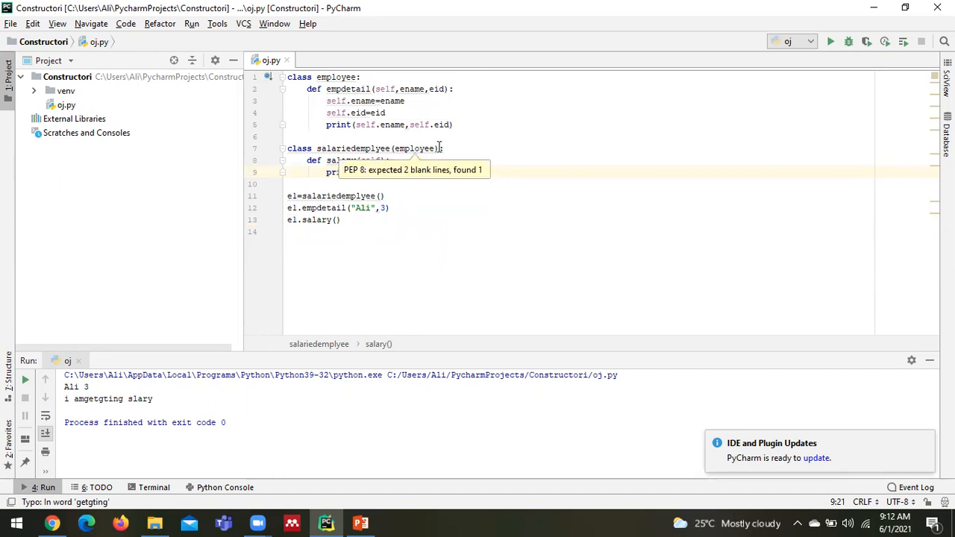
# Step: Highlight the parent class employee and the child's salary method in the code
pyautogui.doubleClick(414, 148)
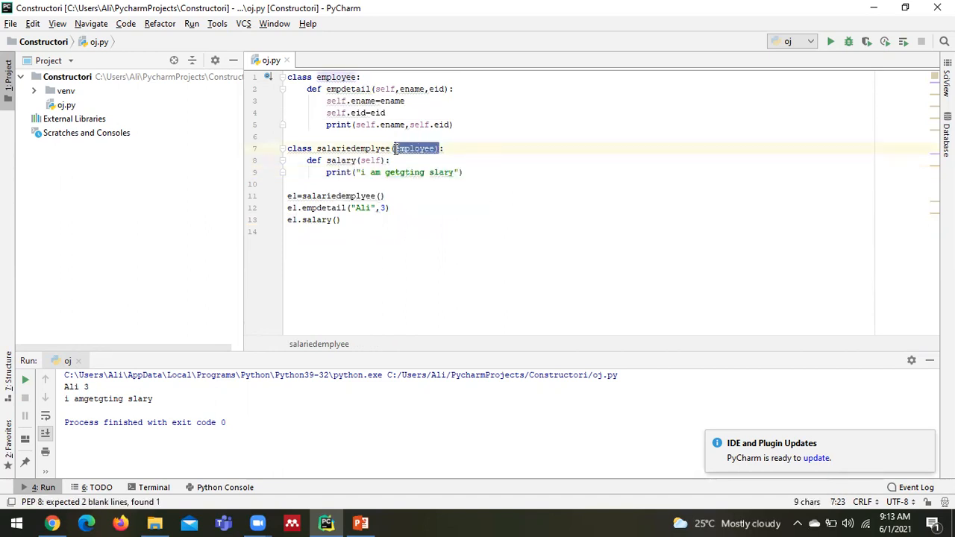
pyautogui.click(390, 161)
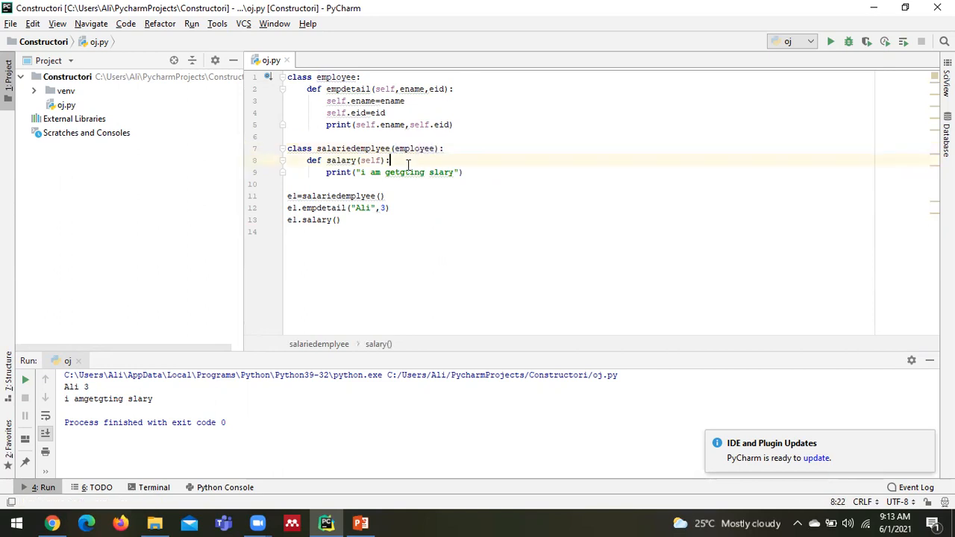